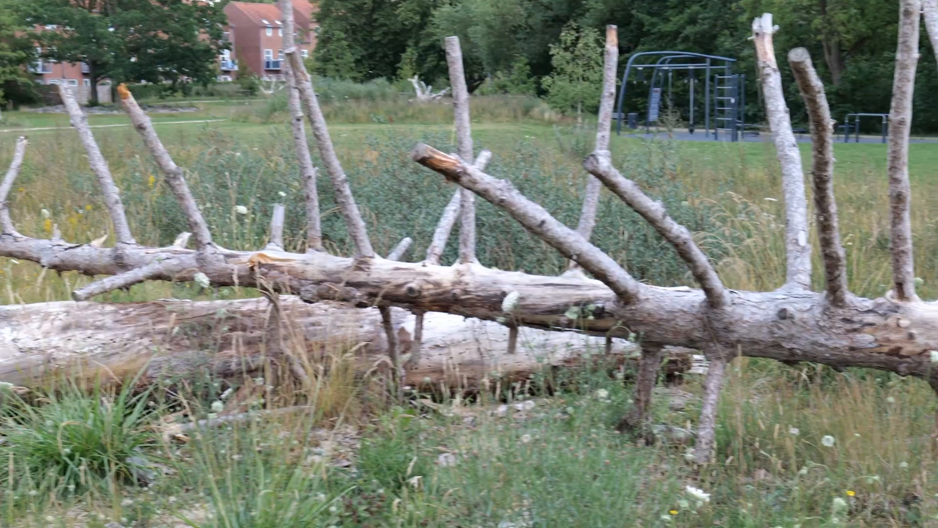
pyautogui.hscroll(3)
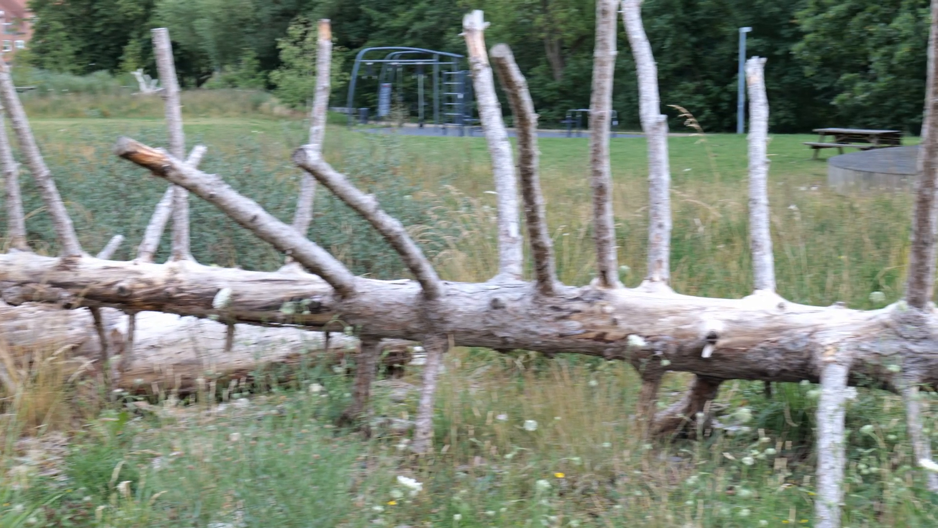